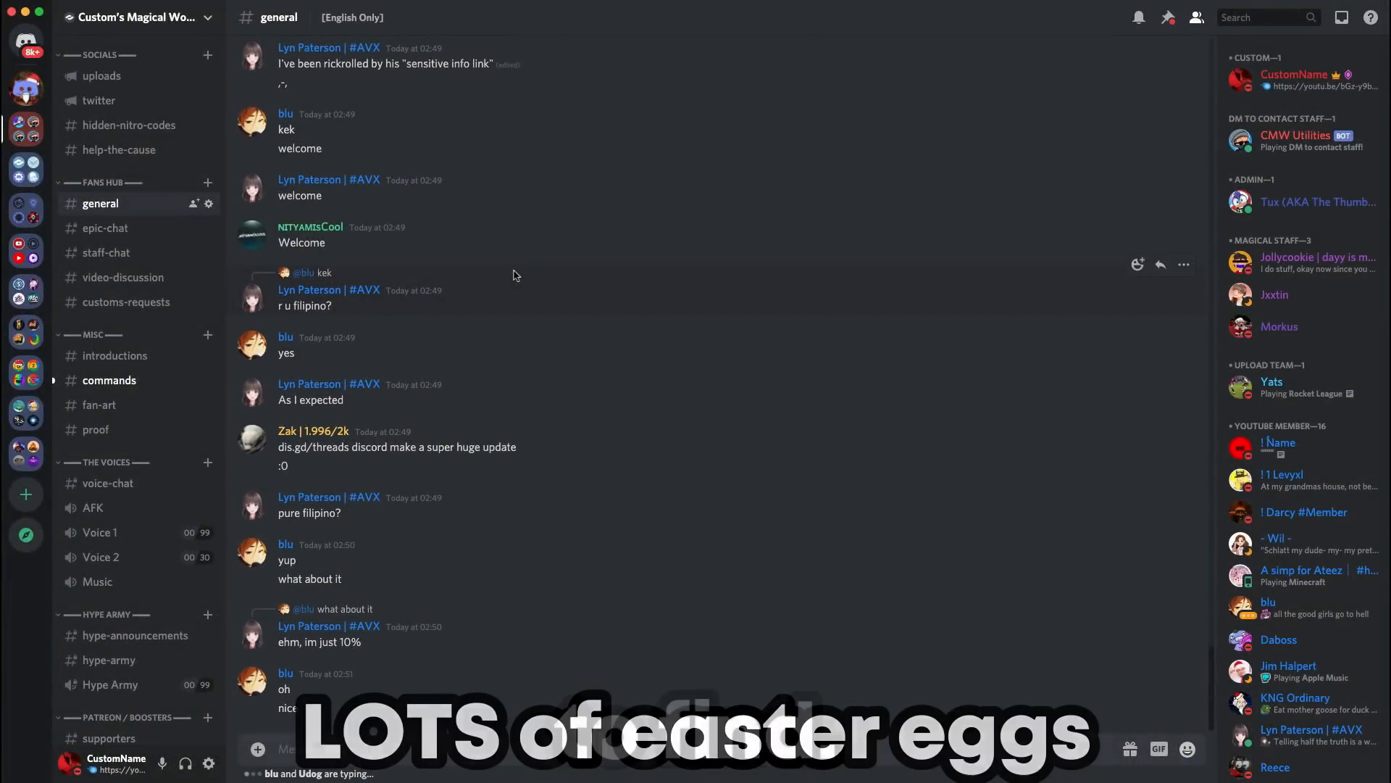
Scroll the sidebar and open #proof to see the dis.gd/threads link
scroll(down, 3)
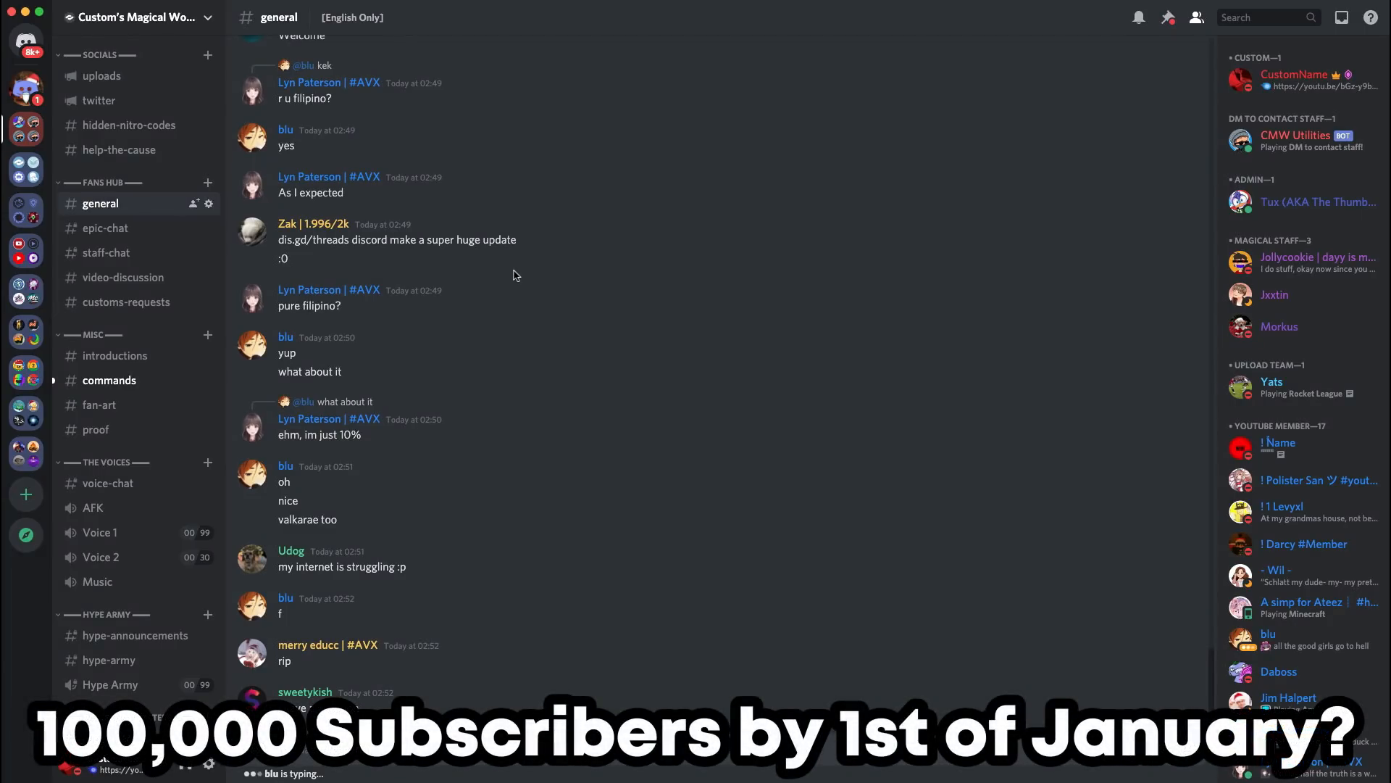
scroll(down, 3)
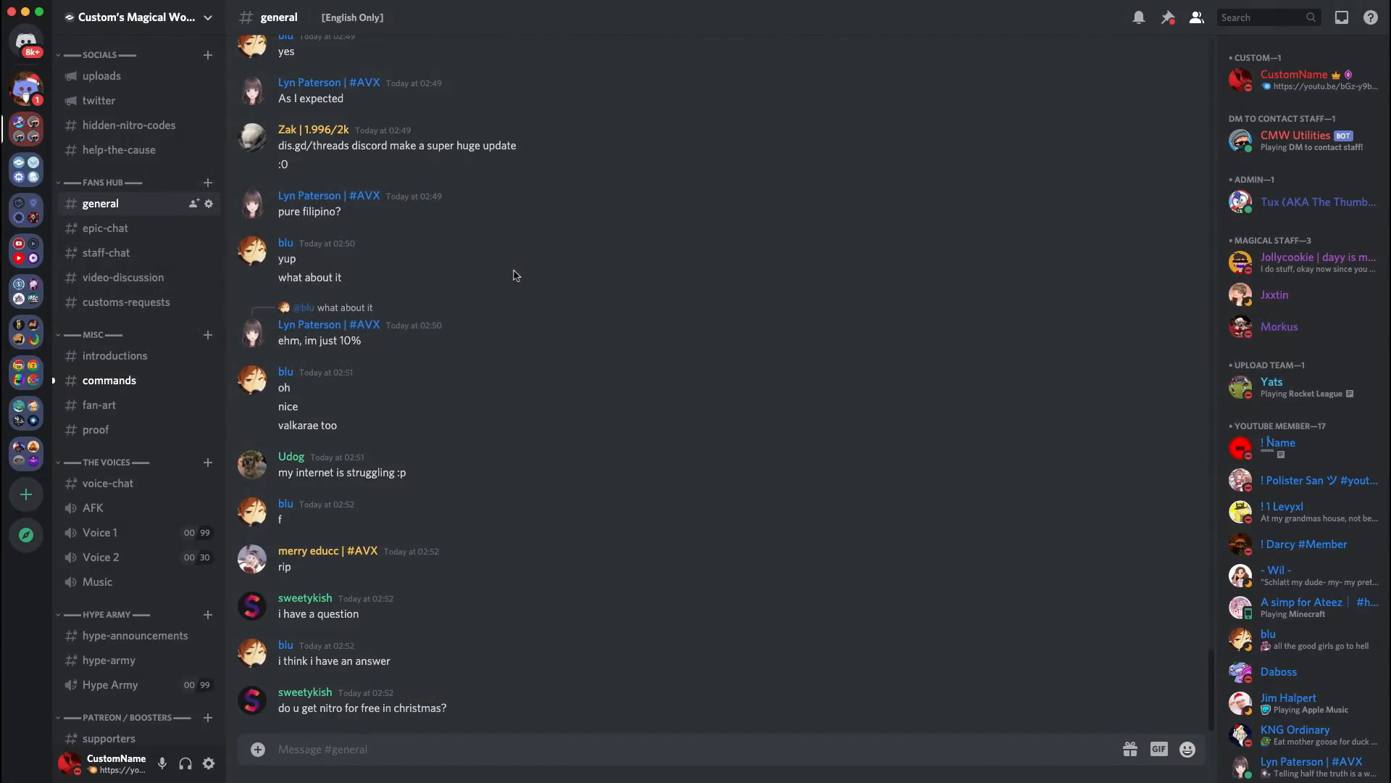
click(95, 430)
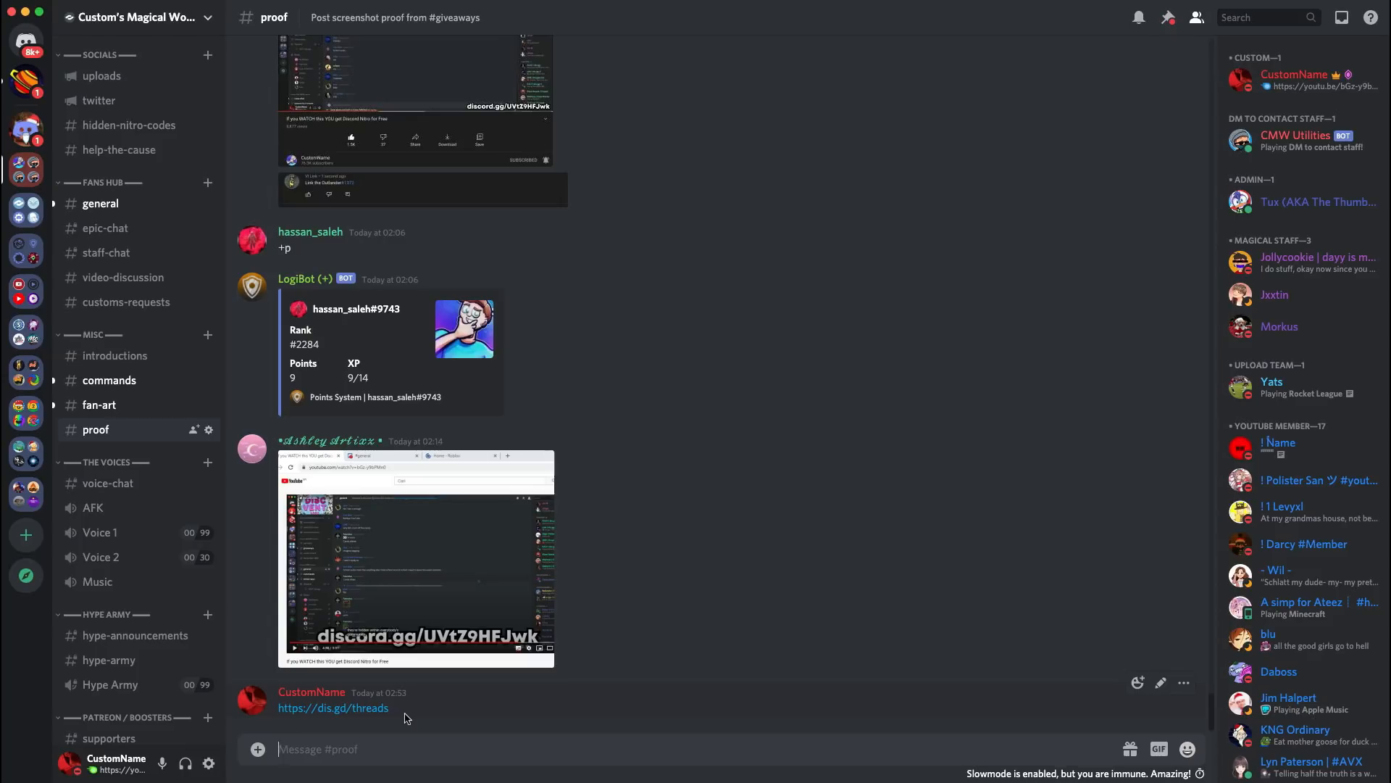
mouse_move(332, 708)
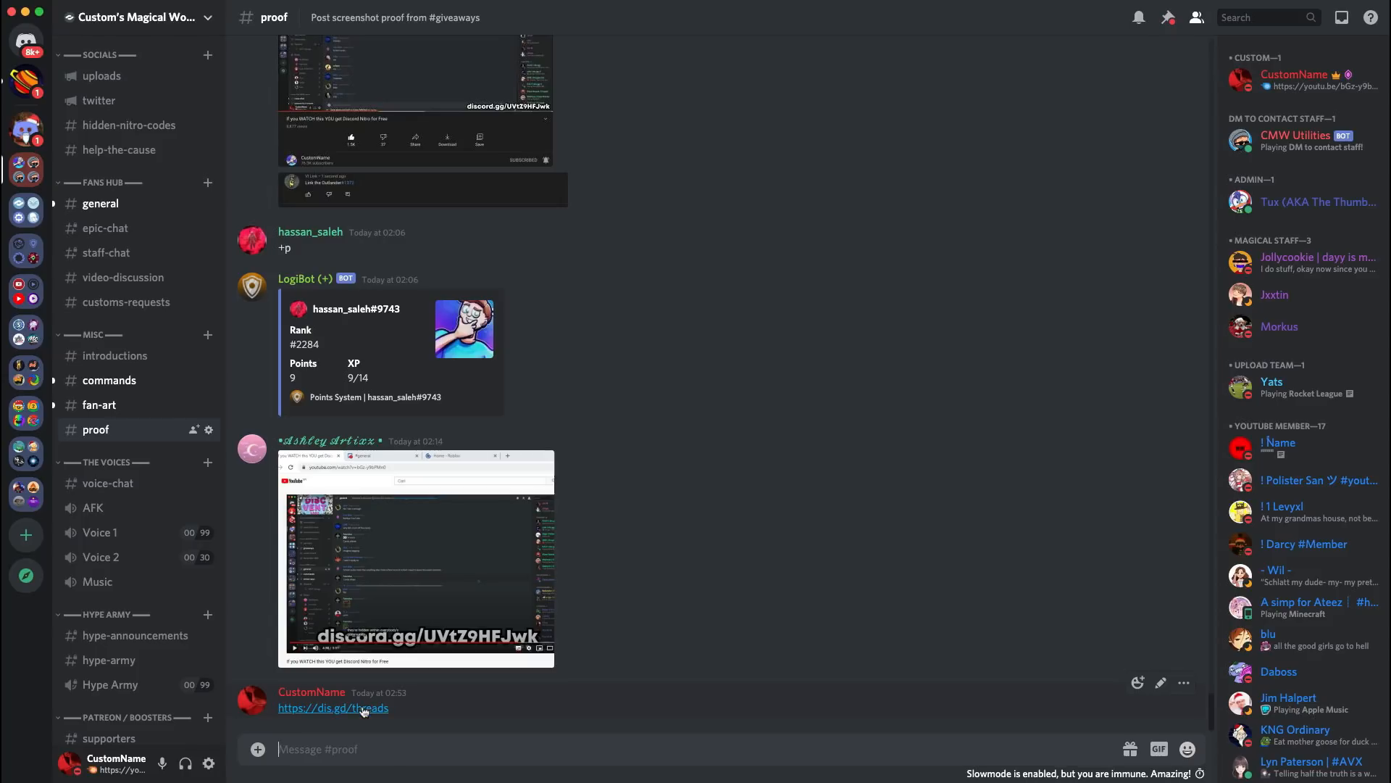
Open the dis.gd/threads link, landing on Rick Astley's "Never Gonna Give You Up"
click(333, 707)
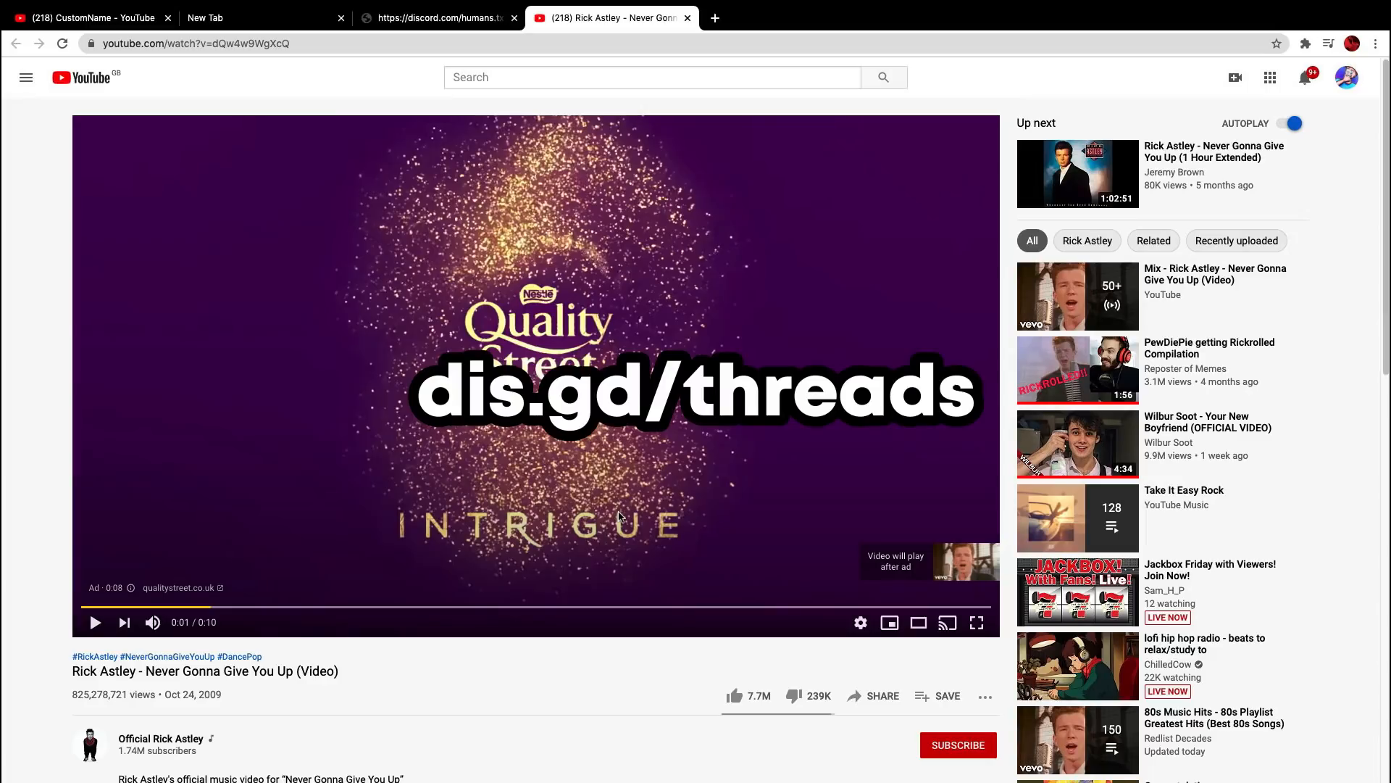
Return to Discord's #proof channel showing the discord.com/humans.txt link
click(434, 17)
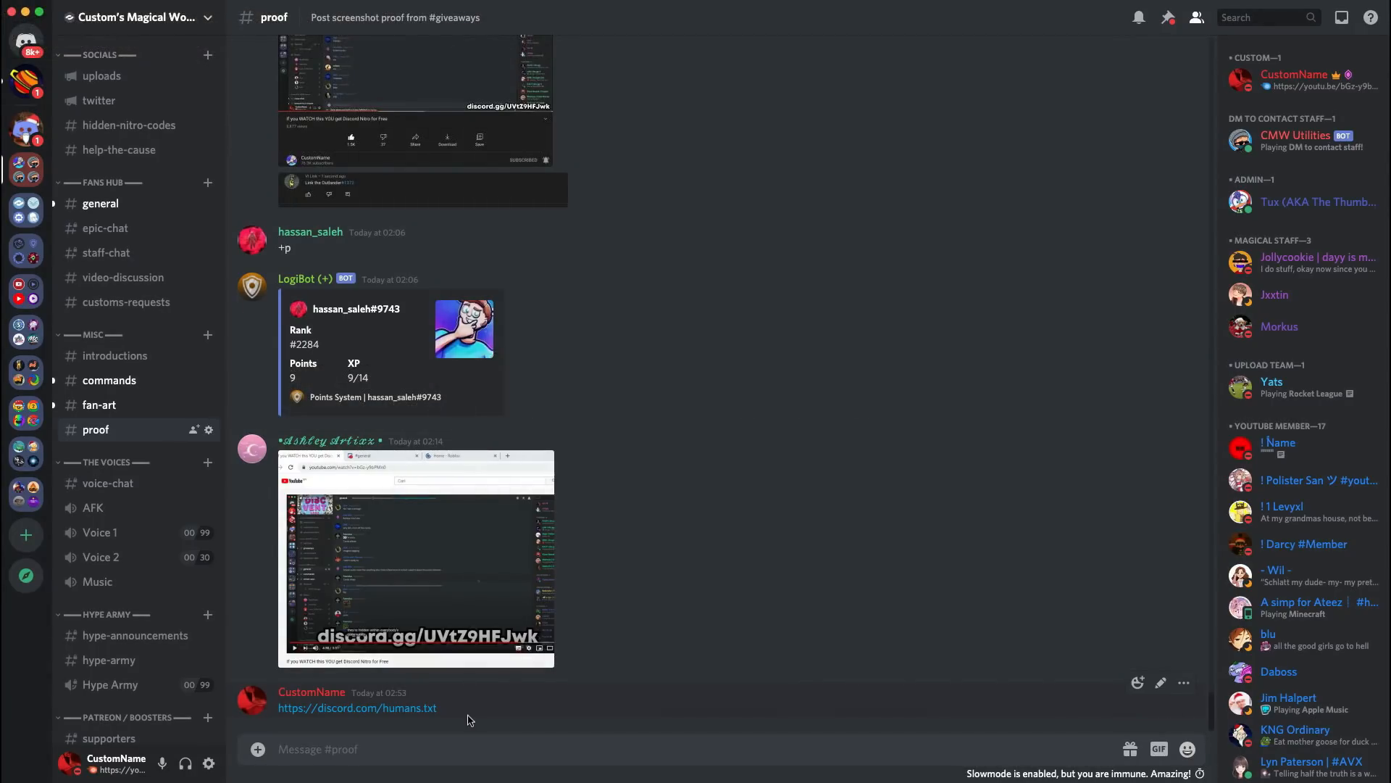
Open the discord.com/humans.txt link to view the ASCII-art Discord page
click(357, 707)
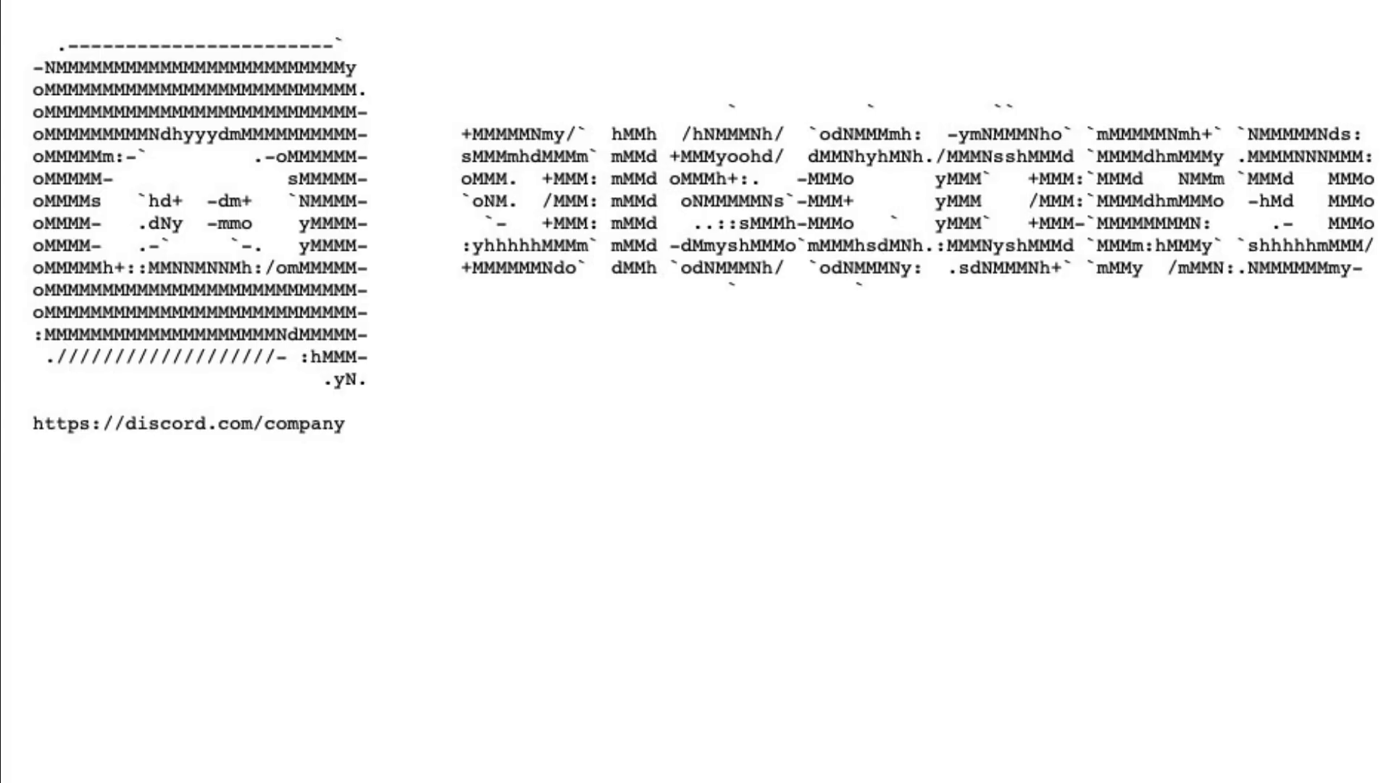
mouse_move(138, 514)
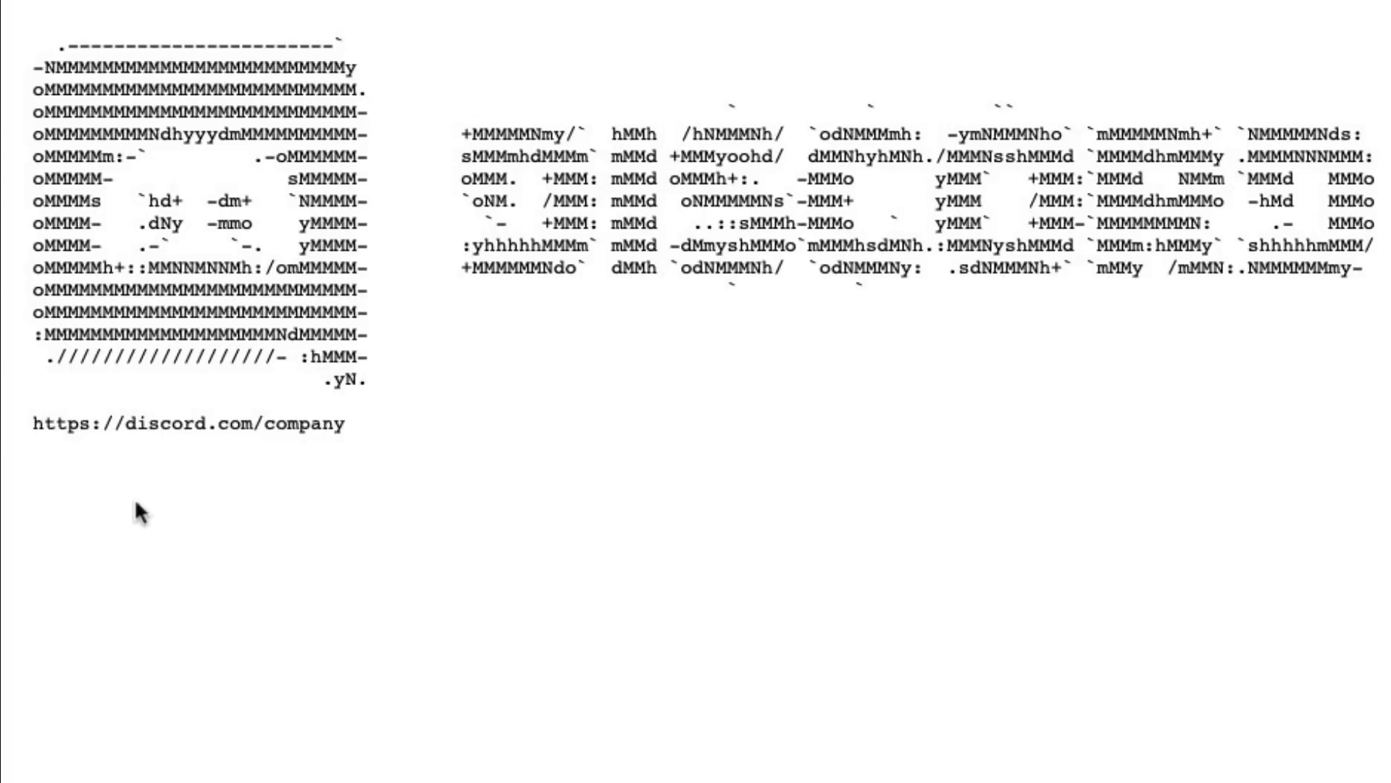
mouse_move(319, 447)
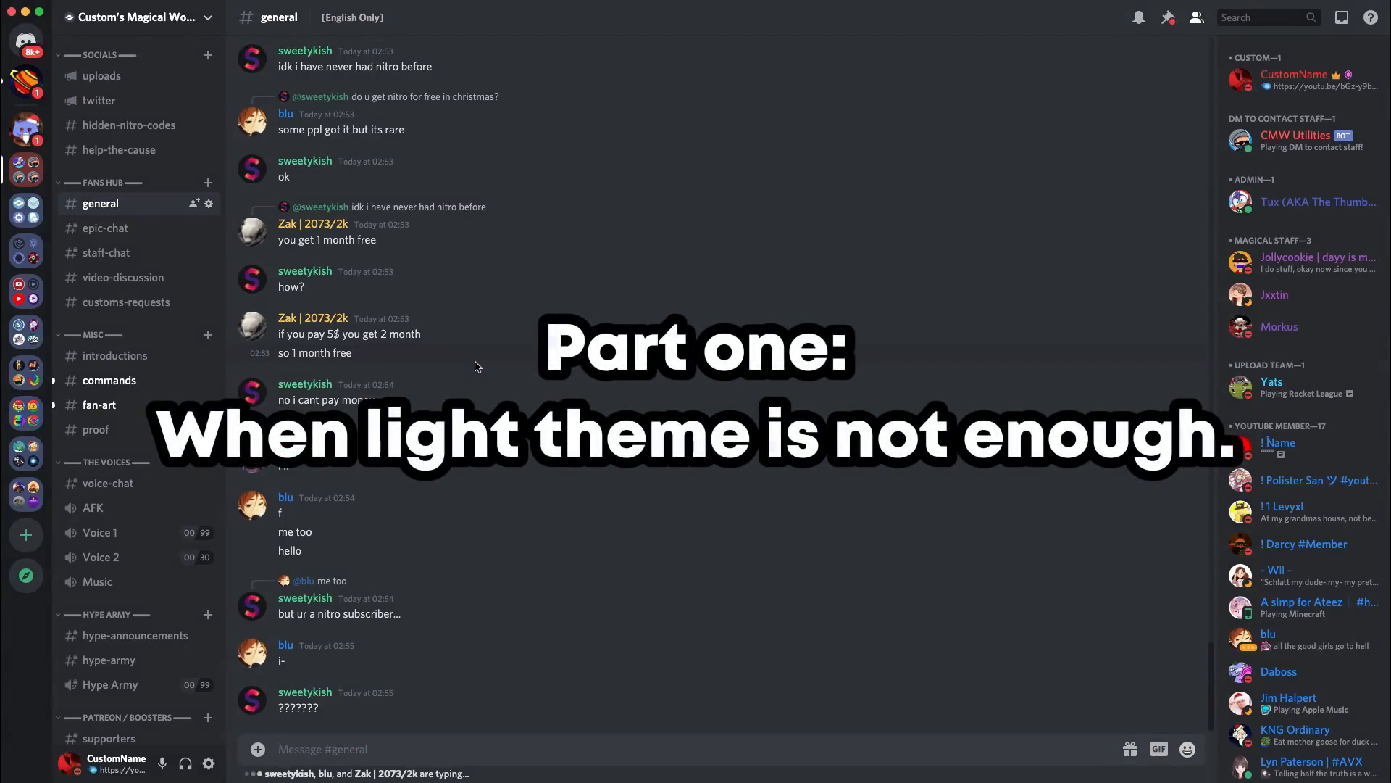
Scroll down and select the Dark theme again to unlock the darkness easter egg
scroll(down, 3)
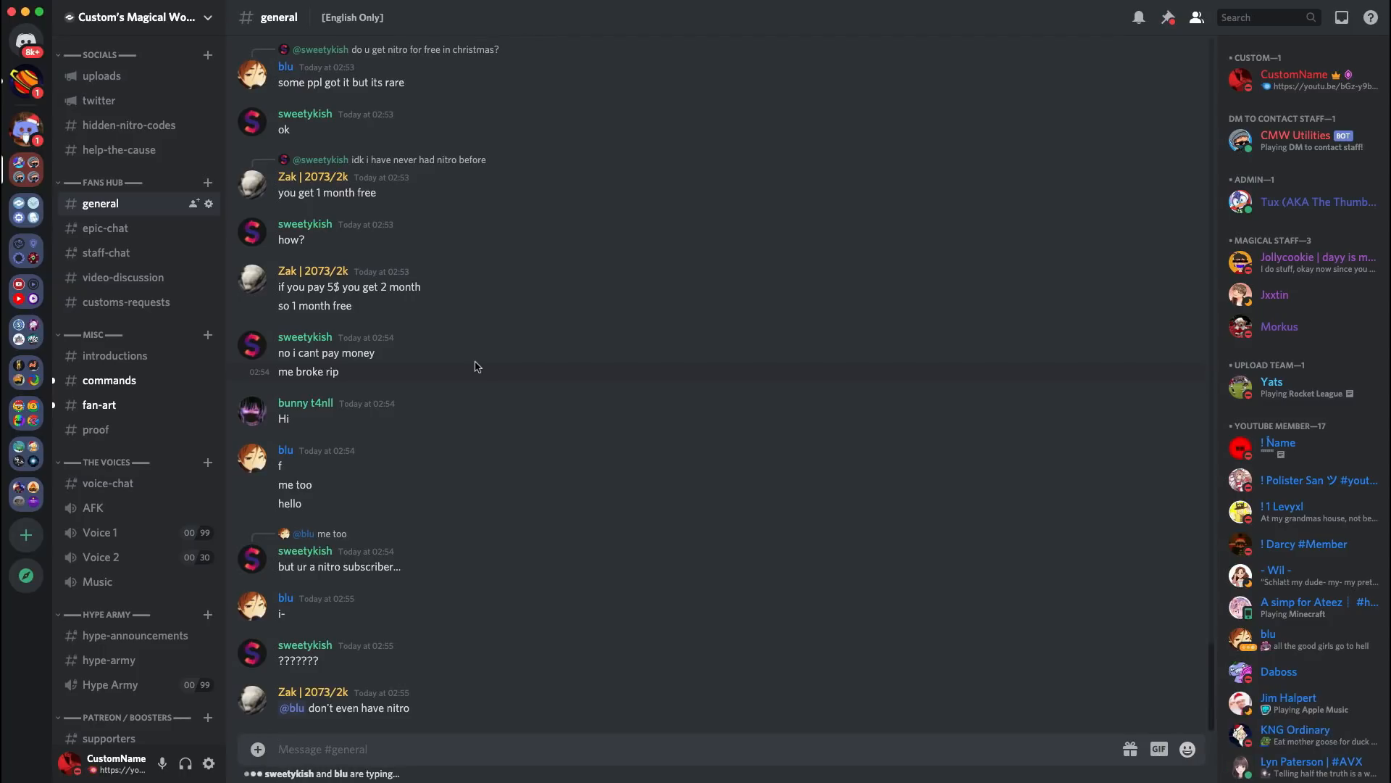
scroll(down, 3)
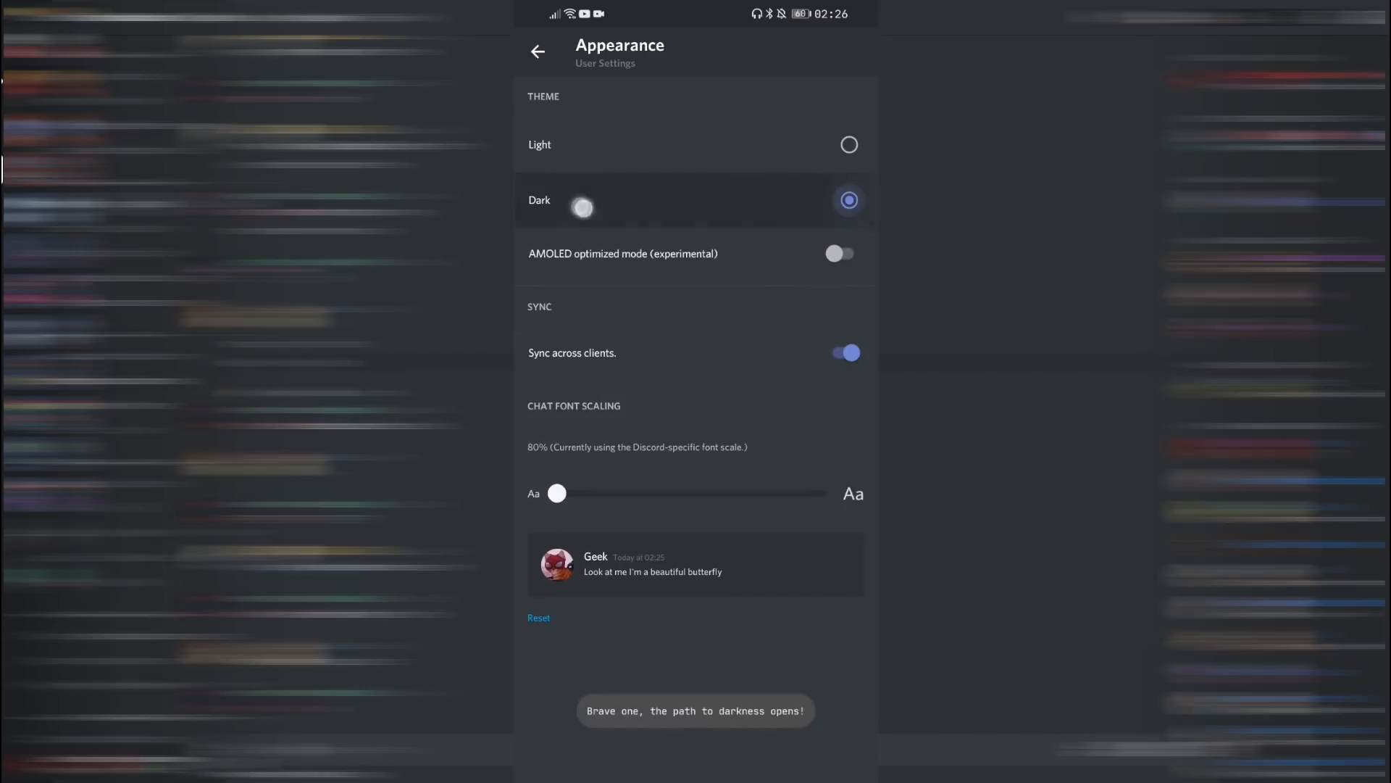
click(838, 253)
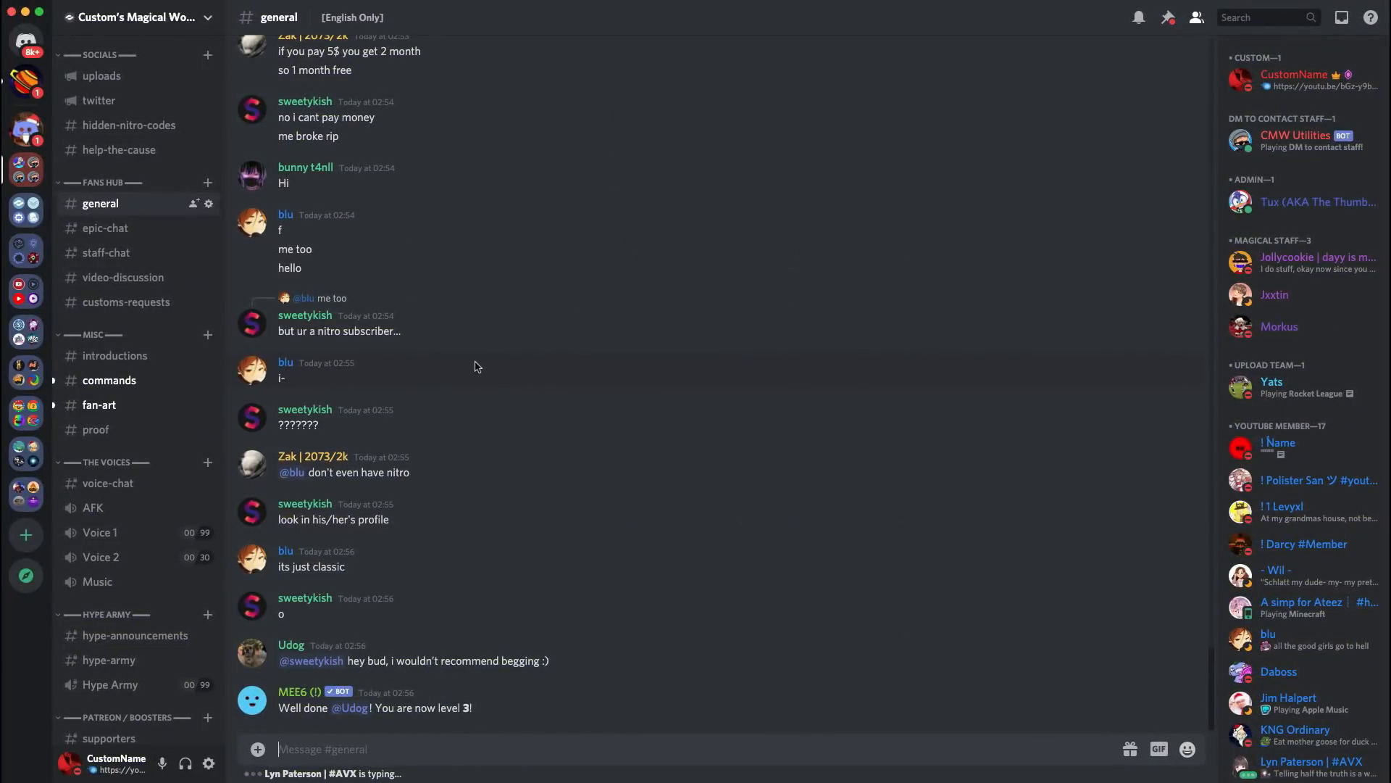
scroll(down, 3)
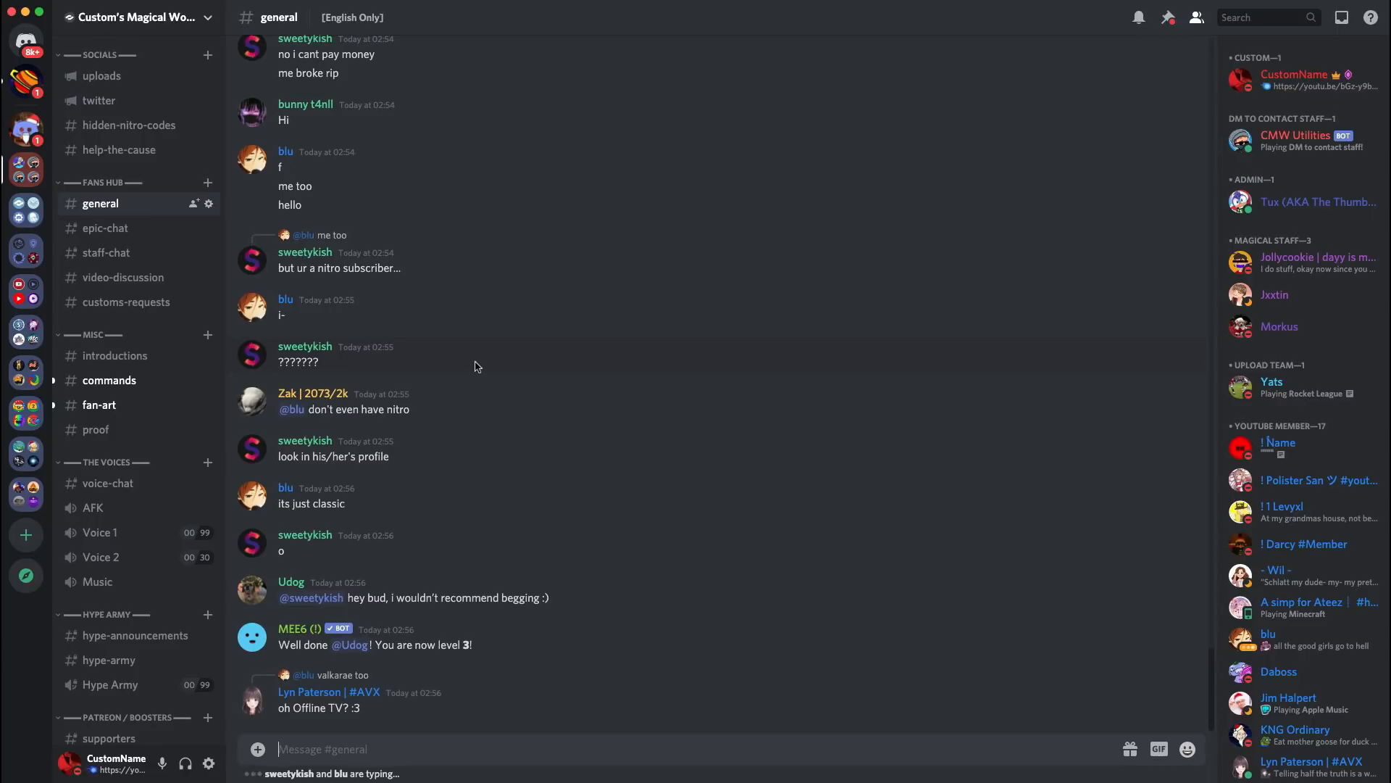
scroll(down, 3)
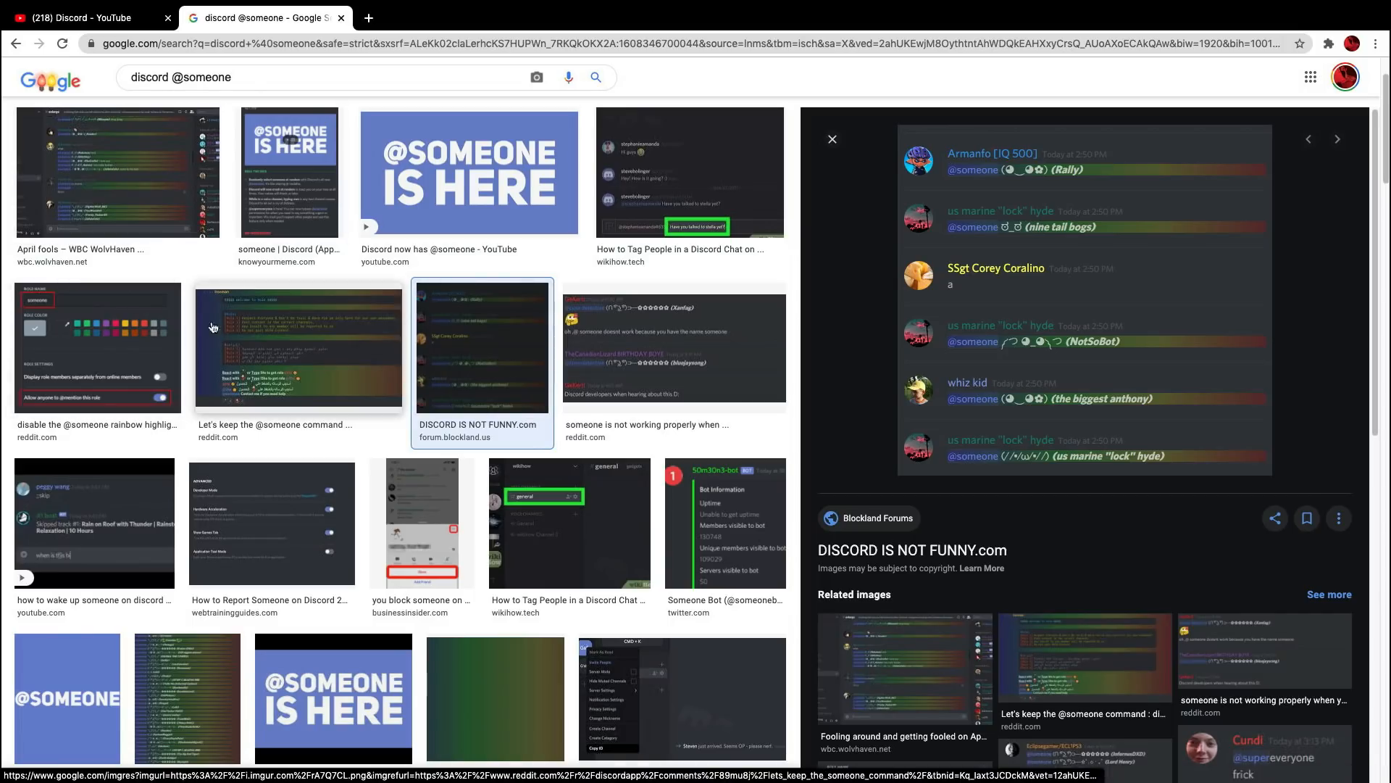
click(187, 655)
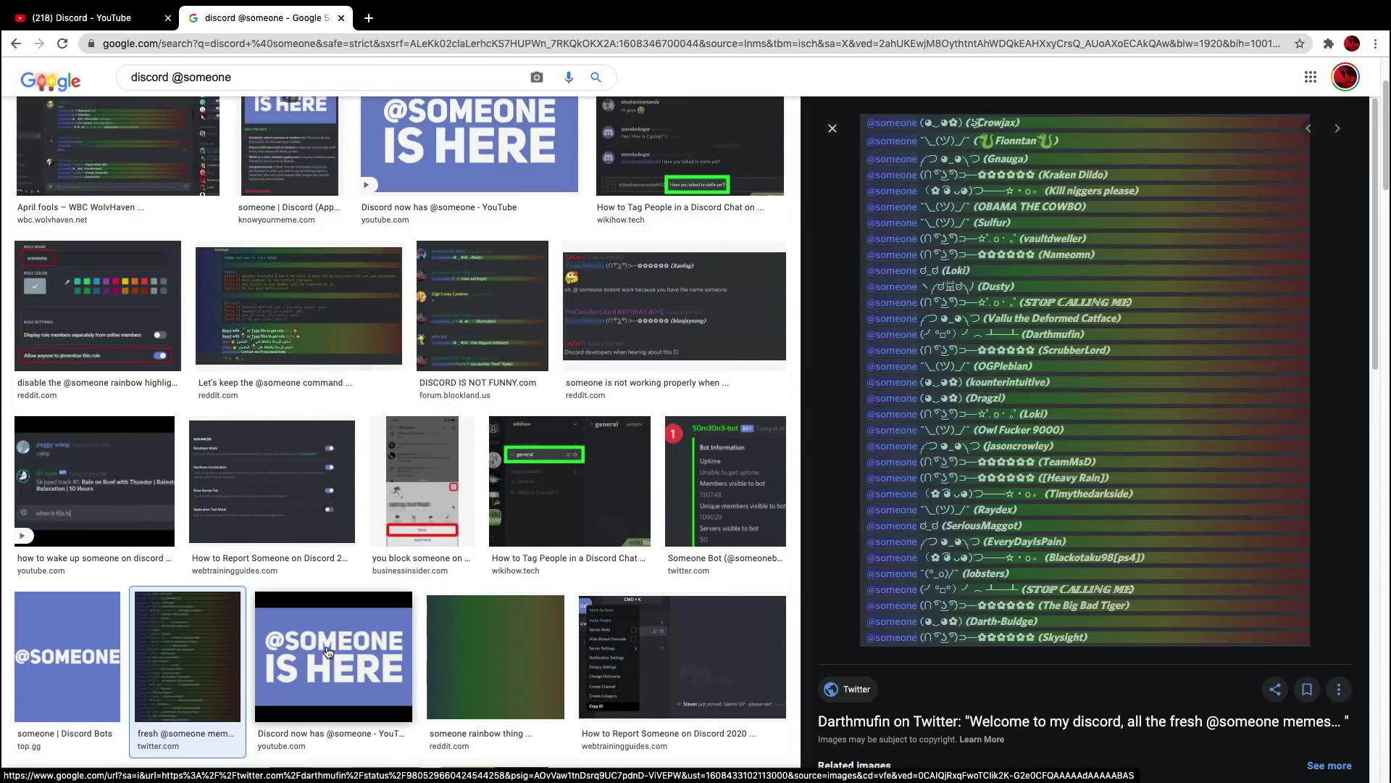
click(333, 656)
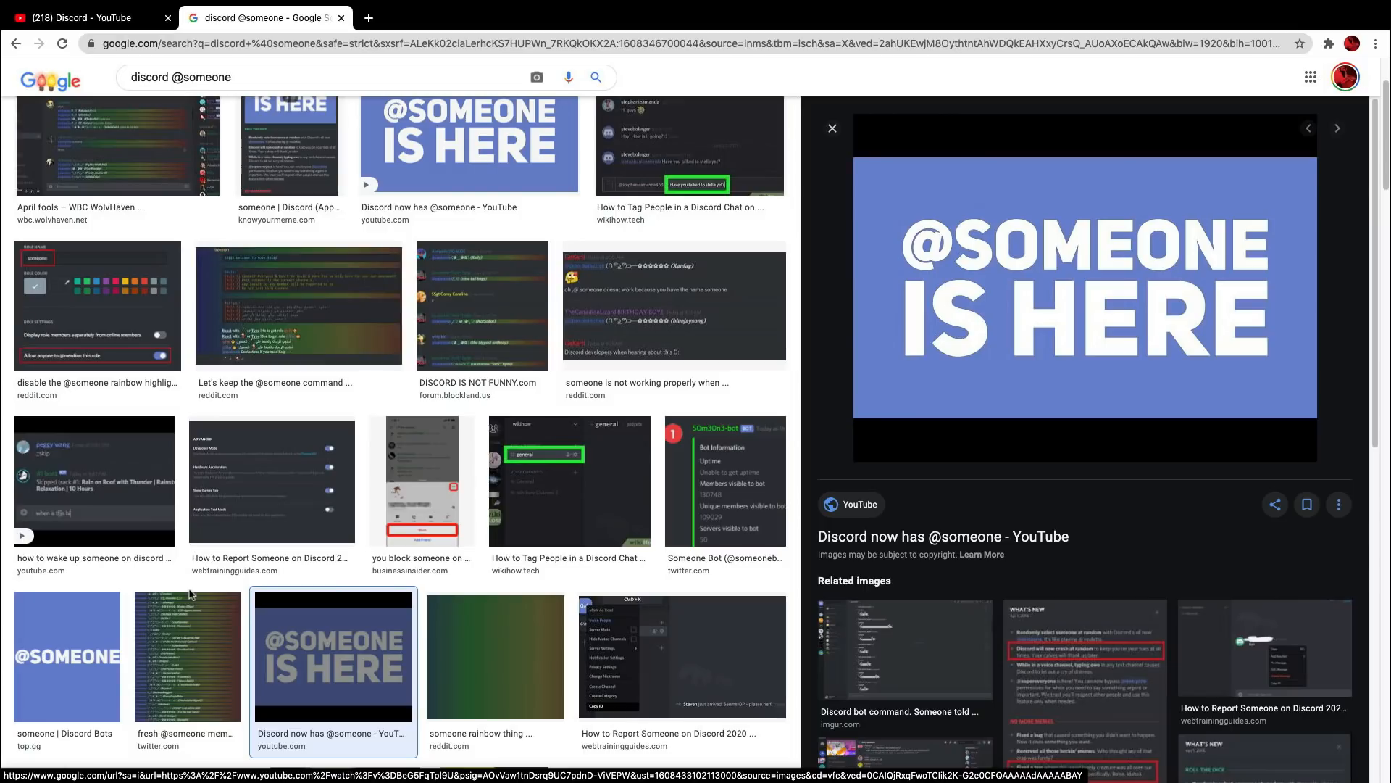
scroll(up, 3)
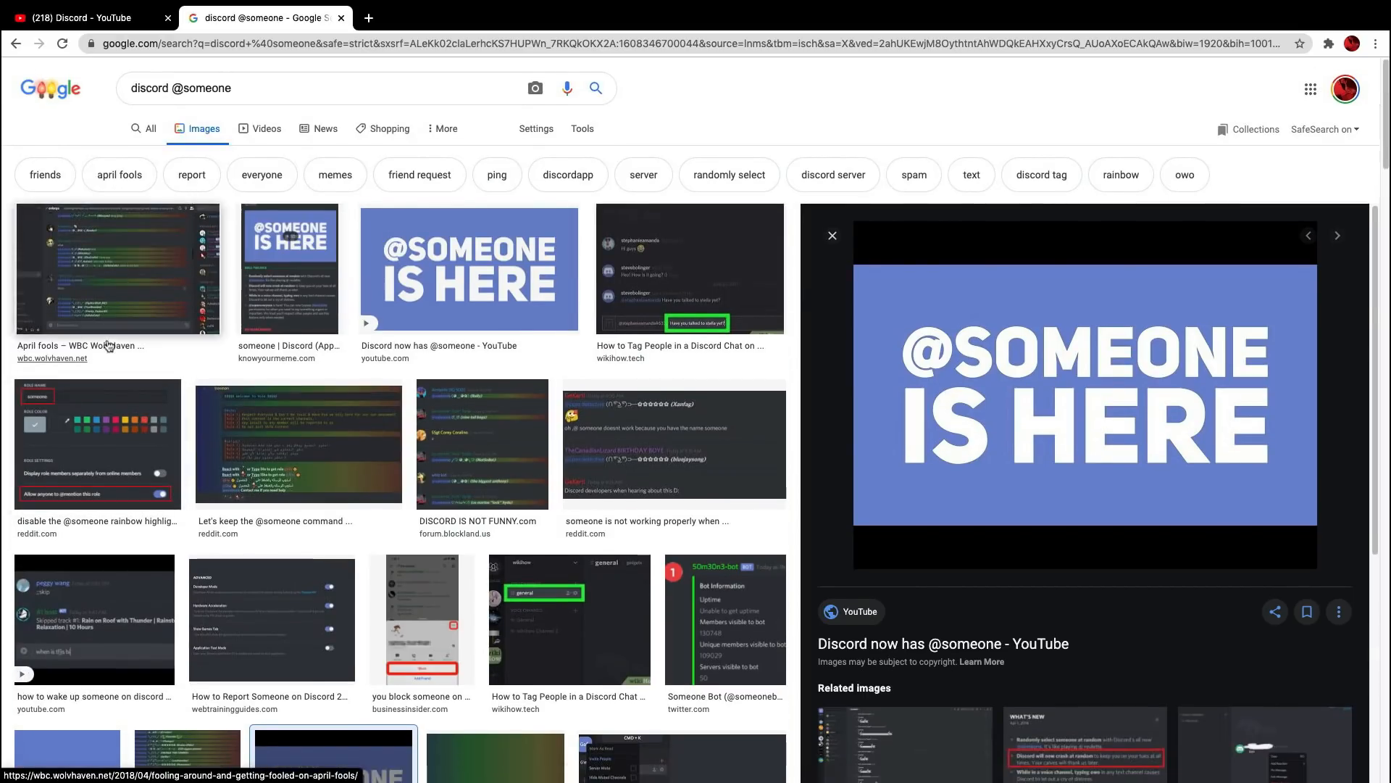
click(116, 268)
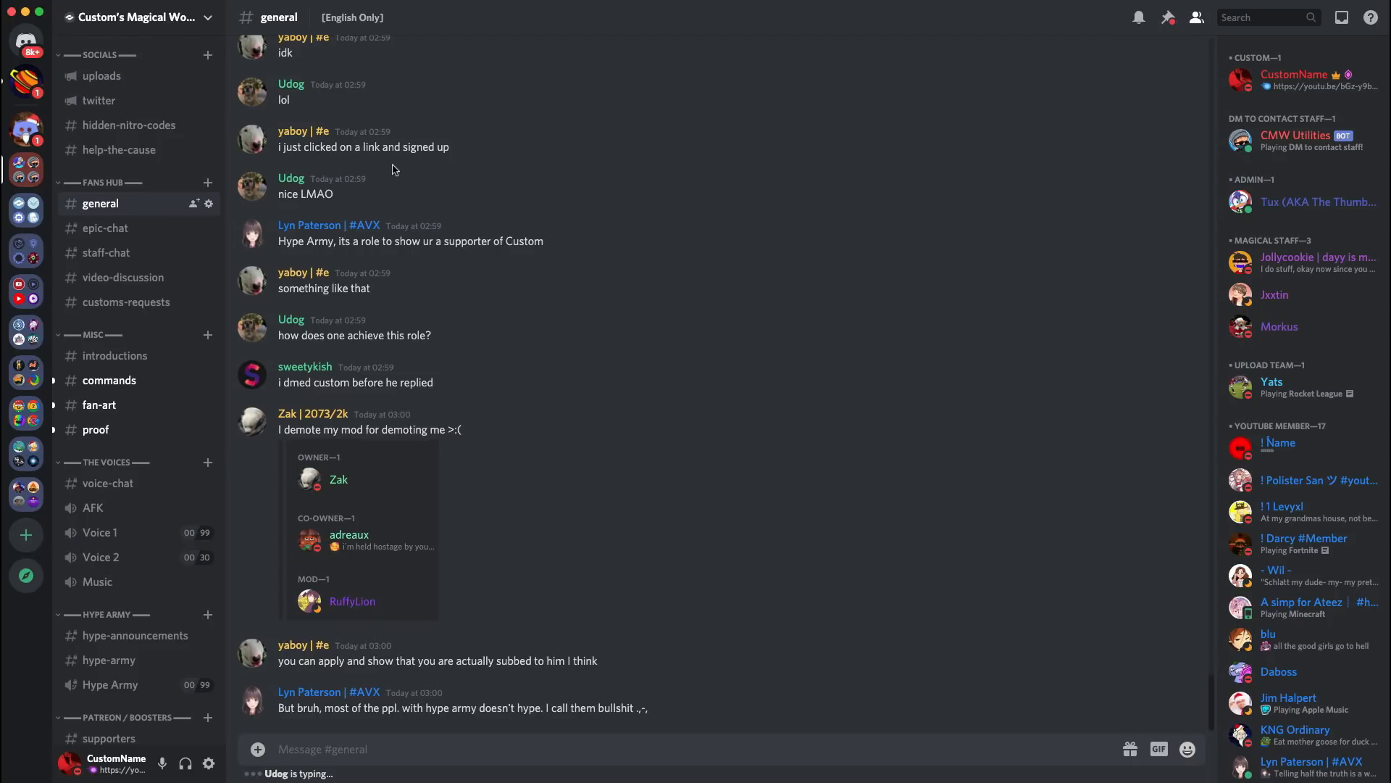
scroll(down, 3)
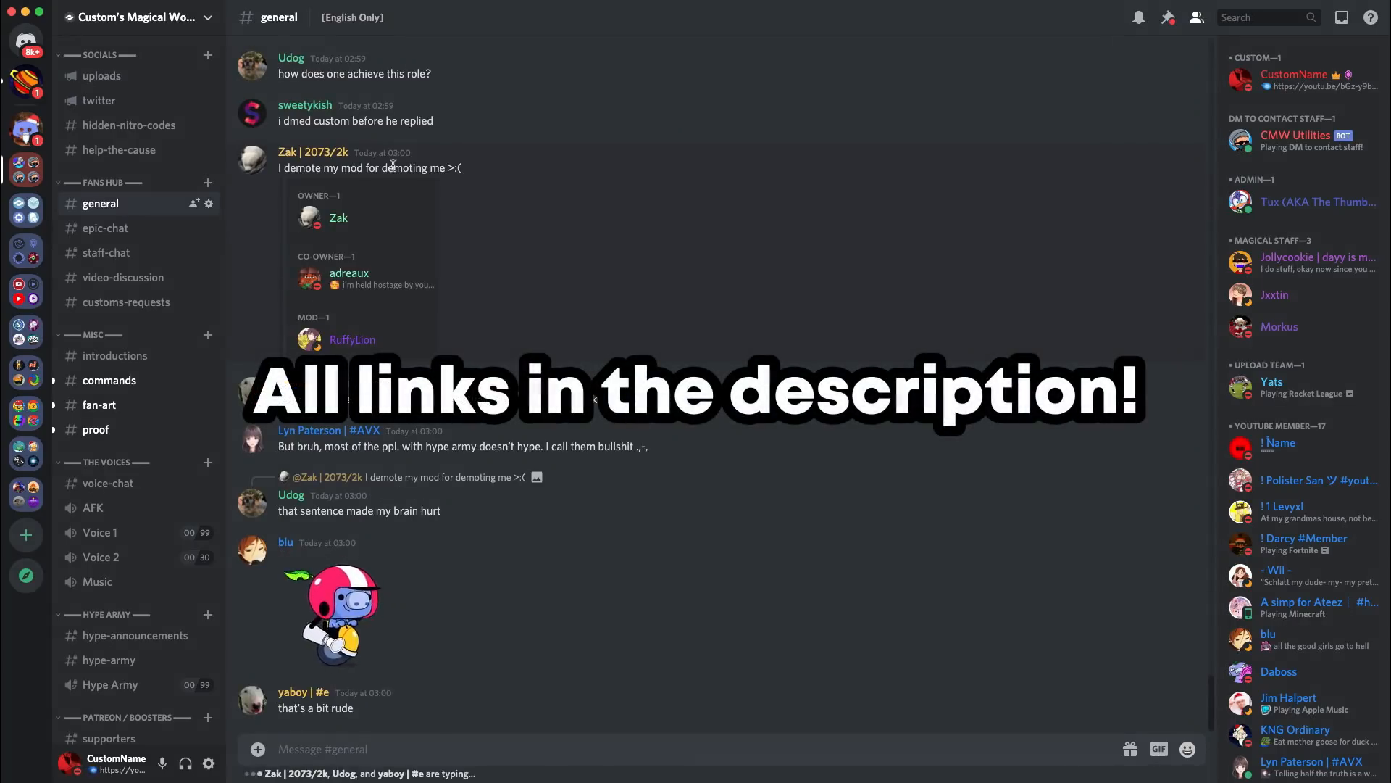
scroll(down, 3)
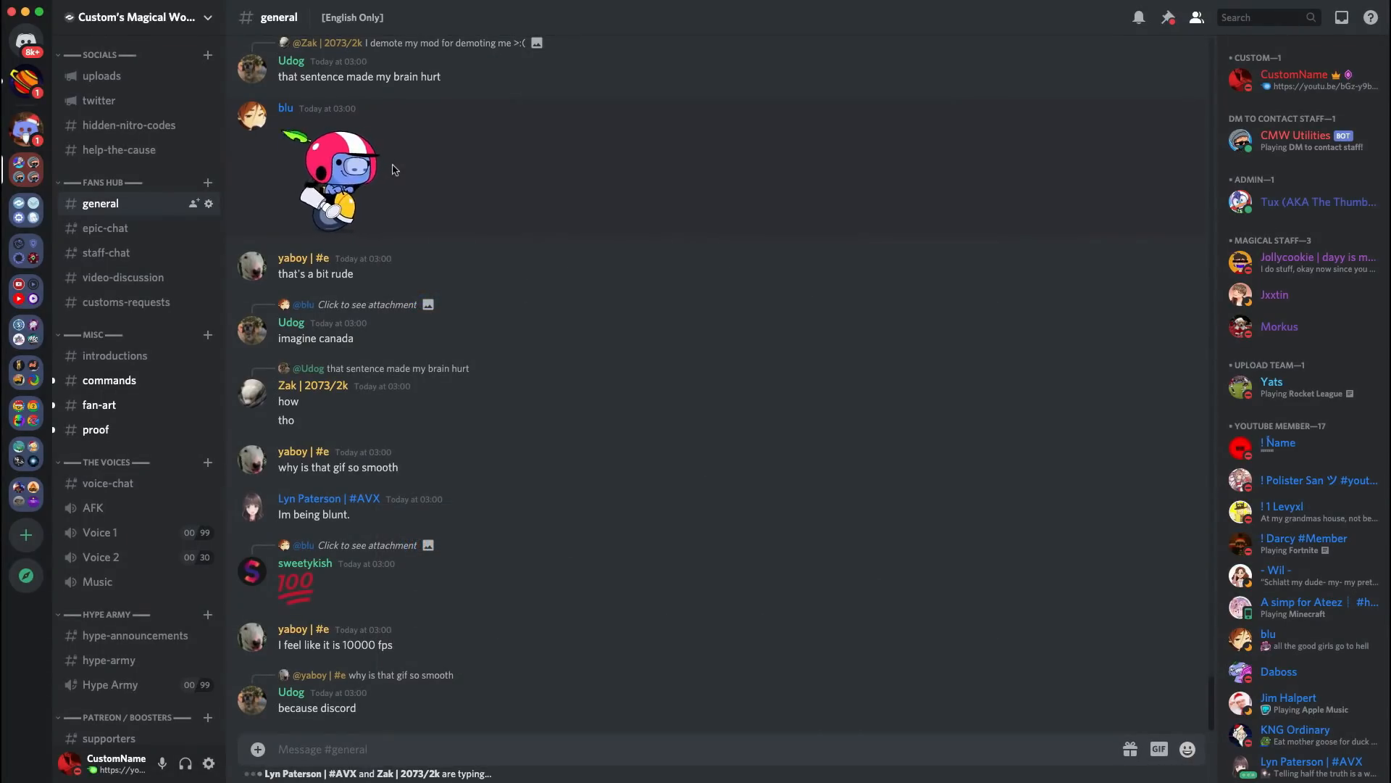
scroll(down, 3)
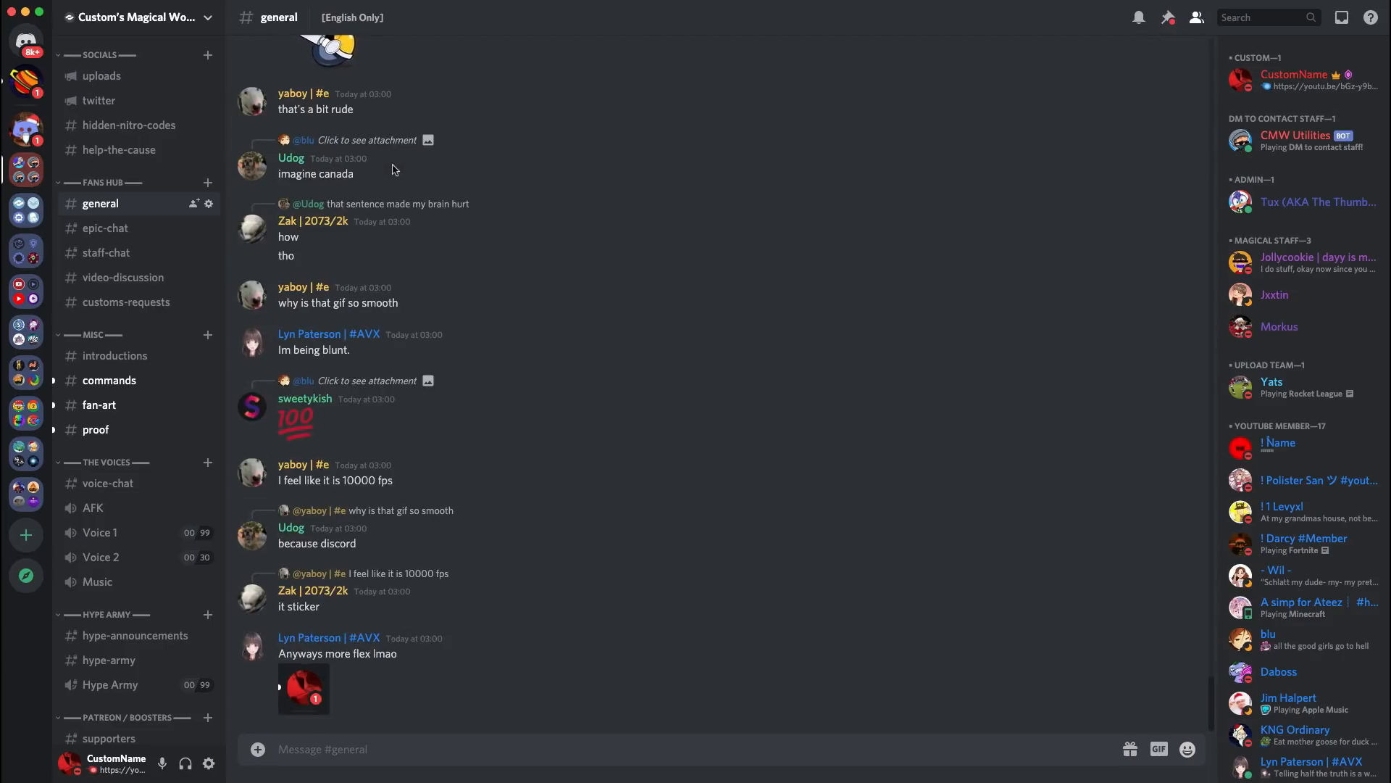
scroll(up, 3)
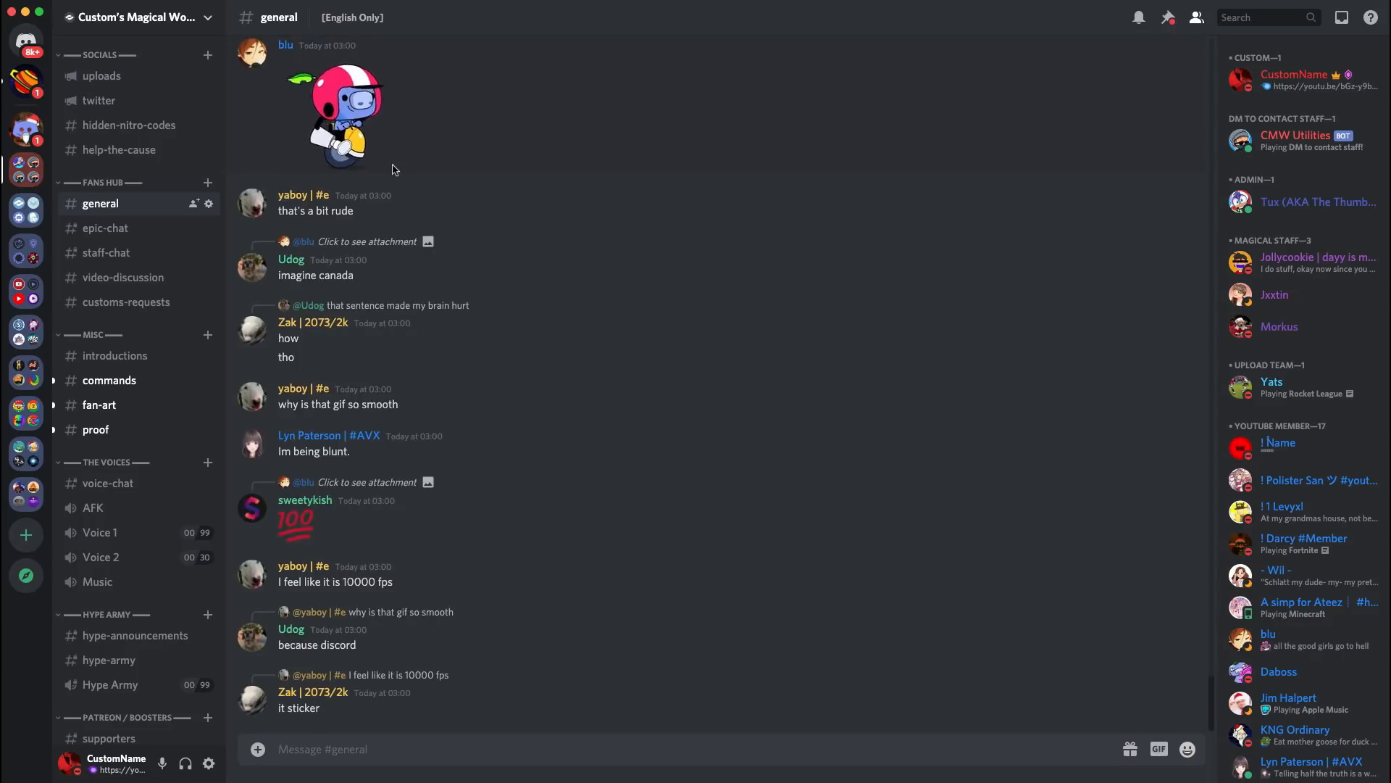